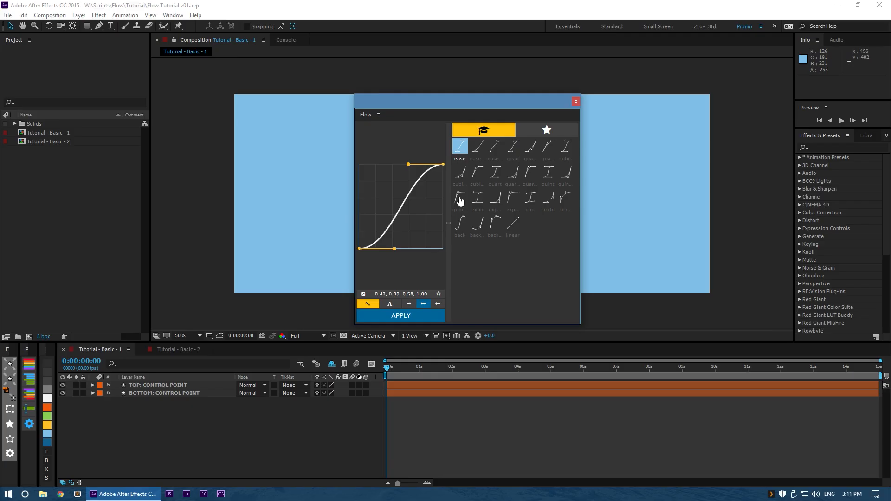
mouse_move(539, 285)
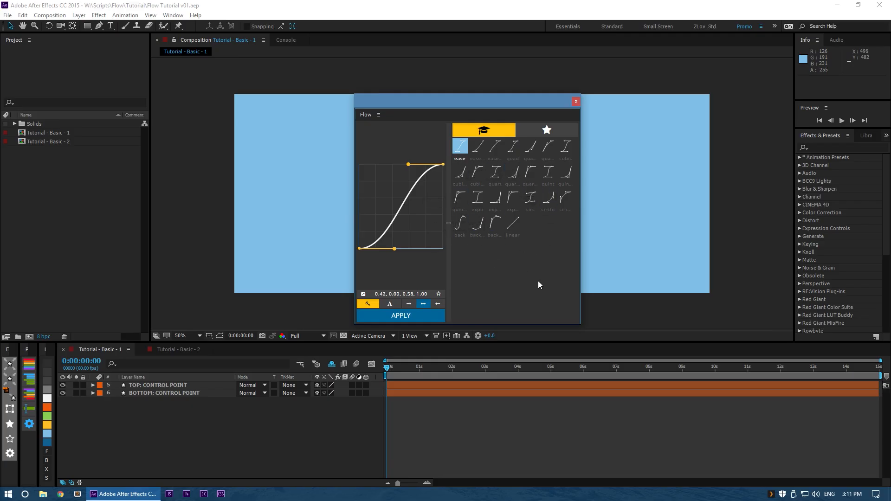
mouse_move(505, 132)
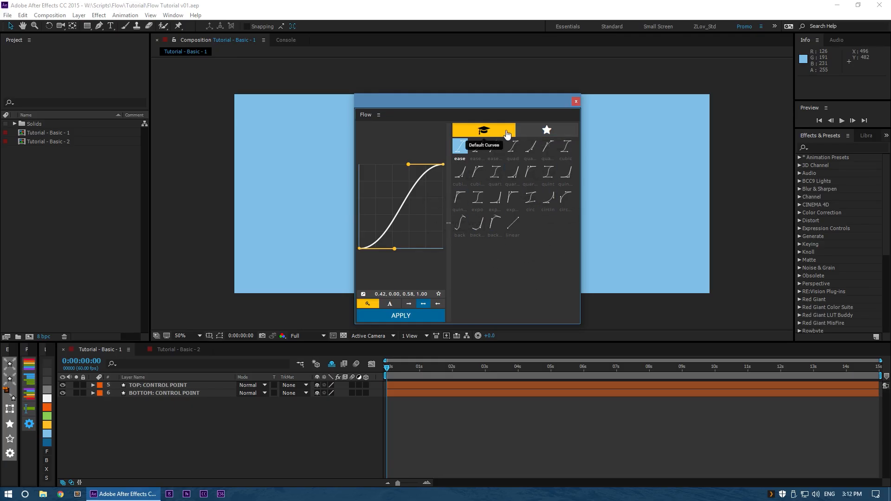
mouse_move(478, 150)
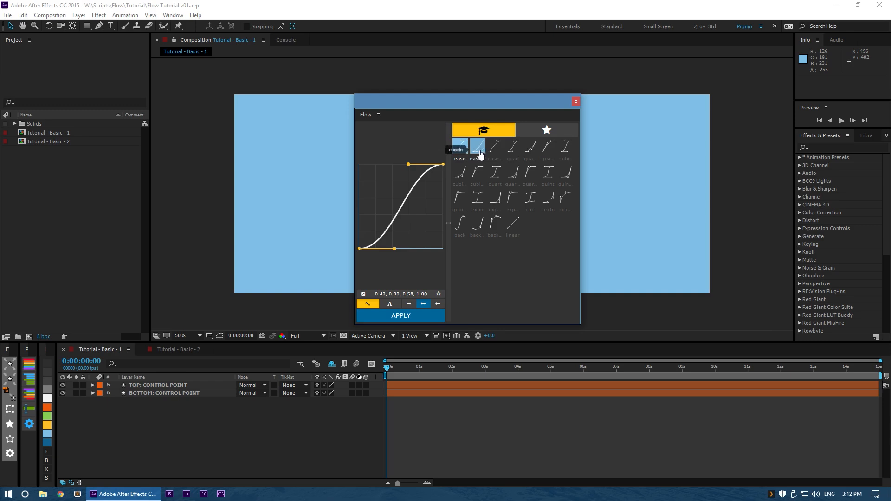
mouse_move(499, 177)
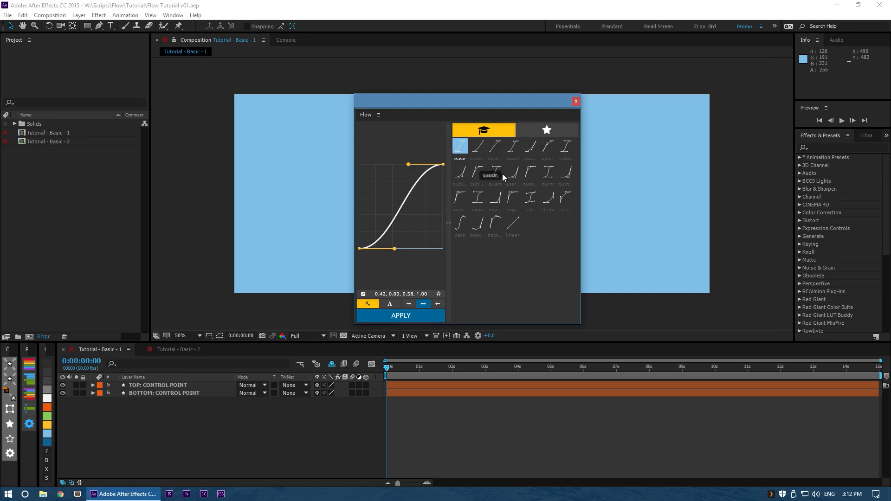
mouse_move(546, 130)
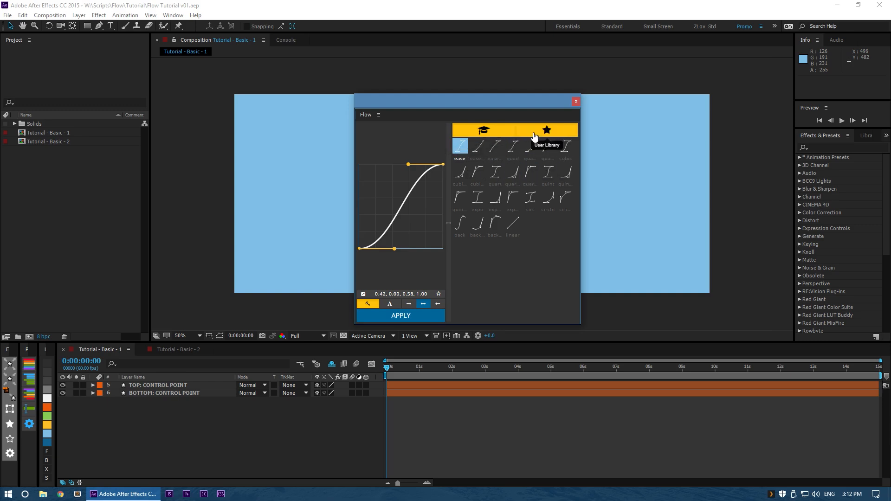
- Show the User Library of saved custom curves in the Flow panel
left_click(545, 129)
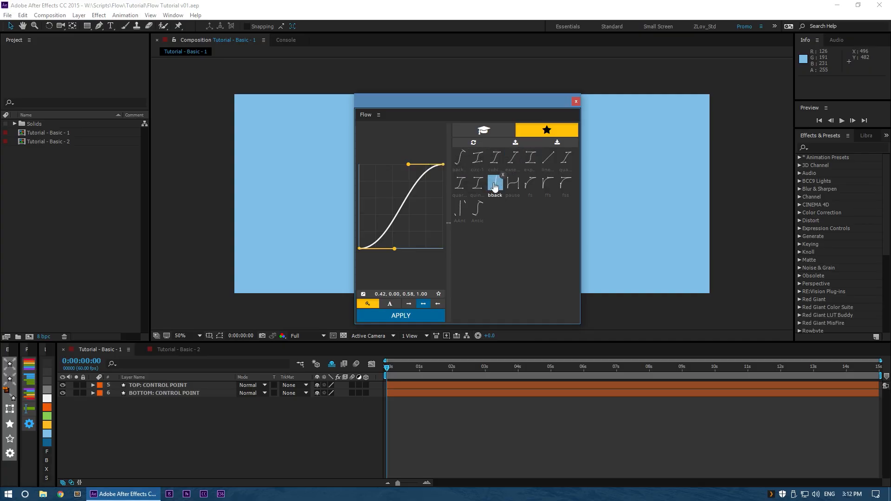
mouse_move(448, 225)
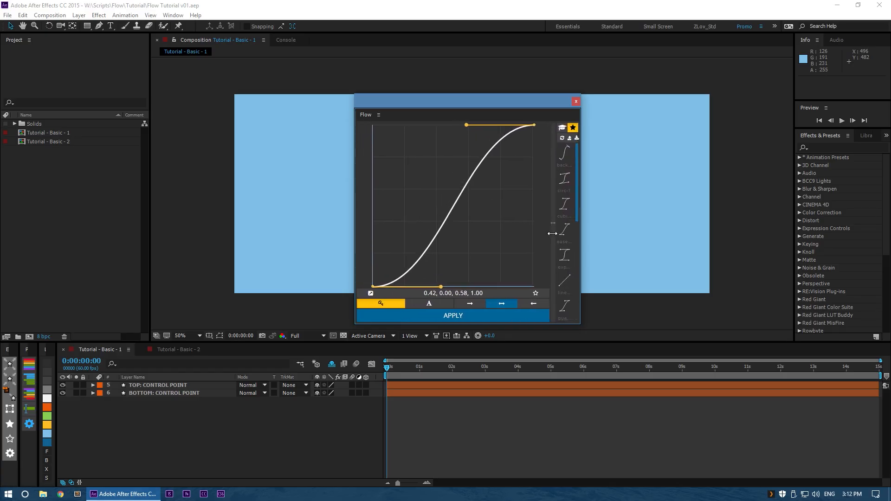
- Hide the Flow preview to show only the preset grid, back on the default curves
left_click(559, 129)
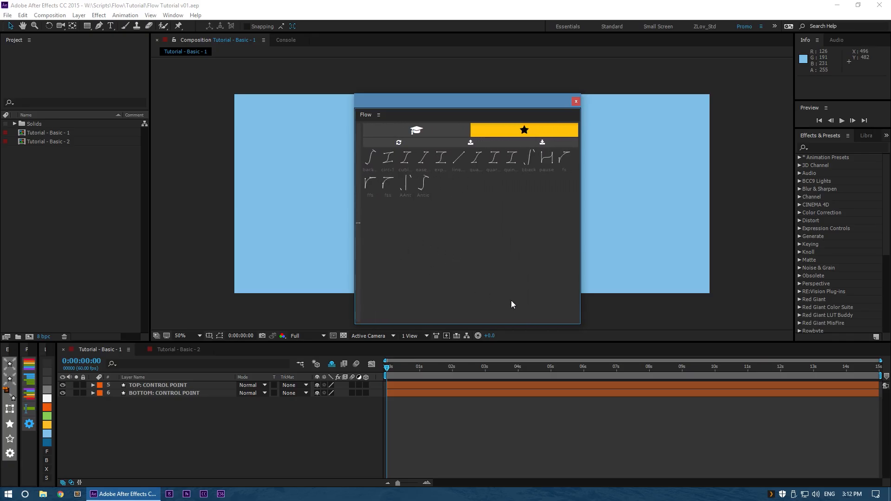
left_click(416, 130)
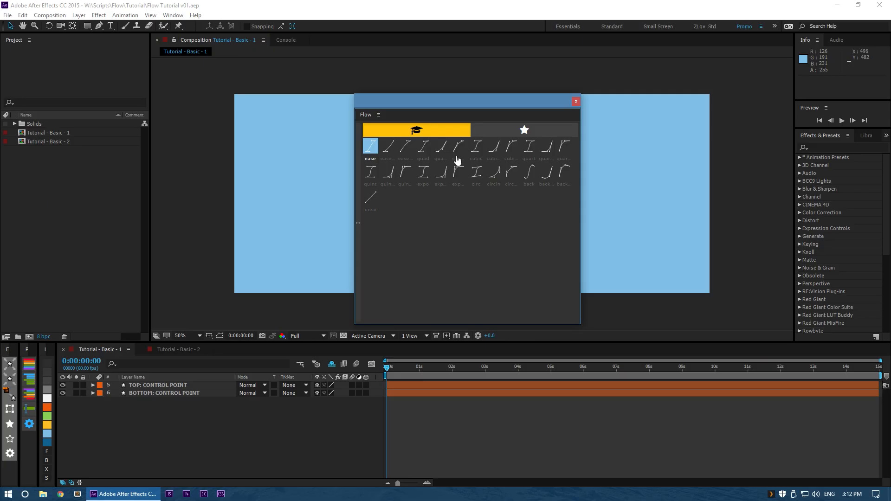
mouse_move(469, 255)
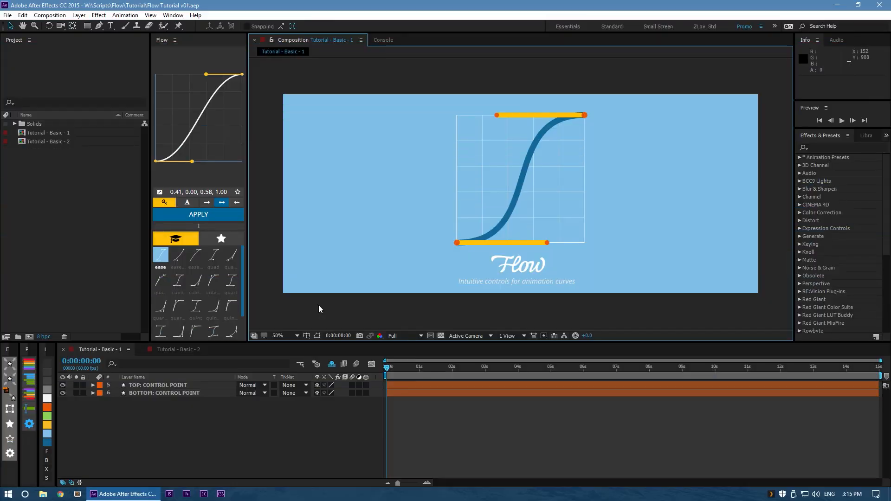
mouse_move(199, 165)
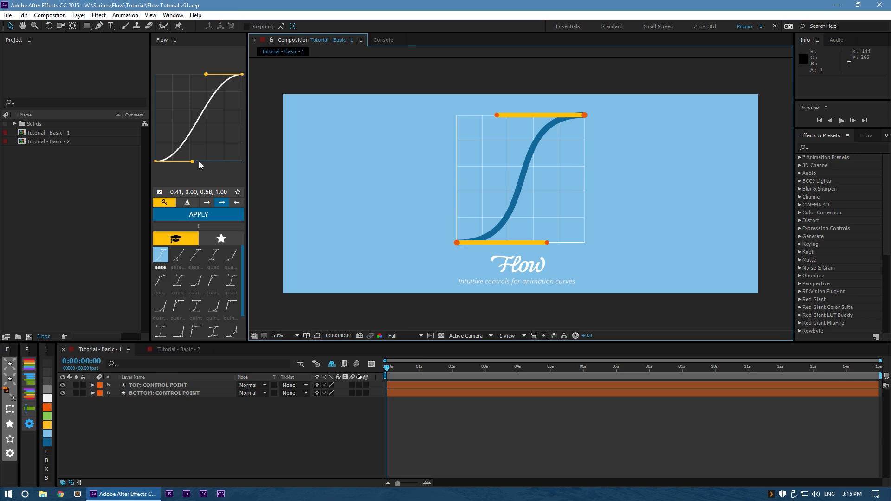
- Drag Flow's bezier handles into a steep, overshooting S-shaped curve
left_click_drag(190, 162, 162, 147)
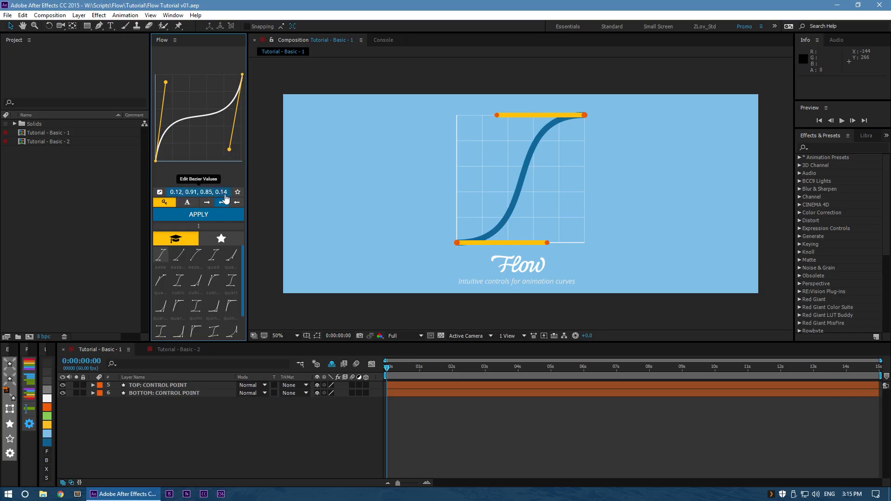
left_click_drag(165, 82, 170, 108)
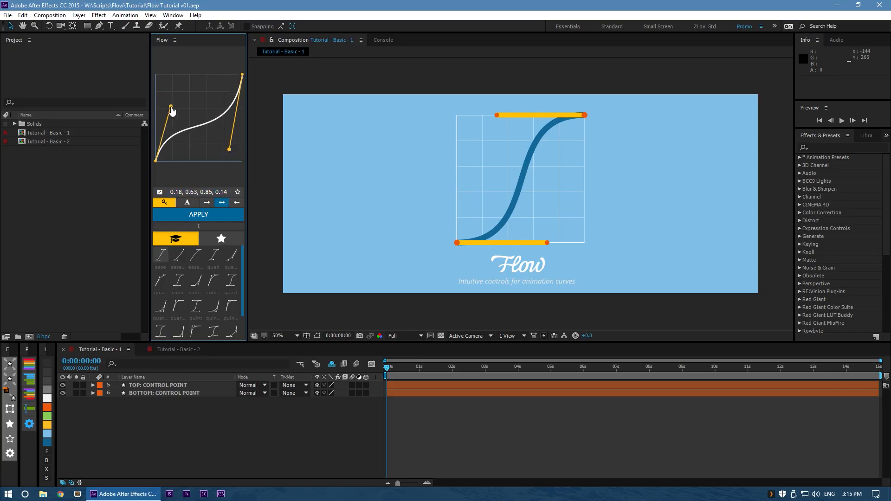
left_click_drag(170, 109, 230, 147)
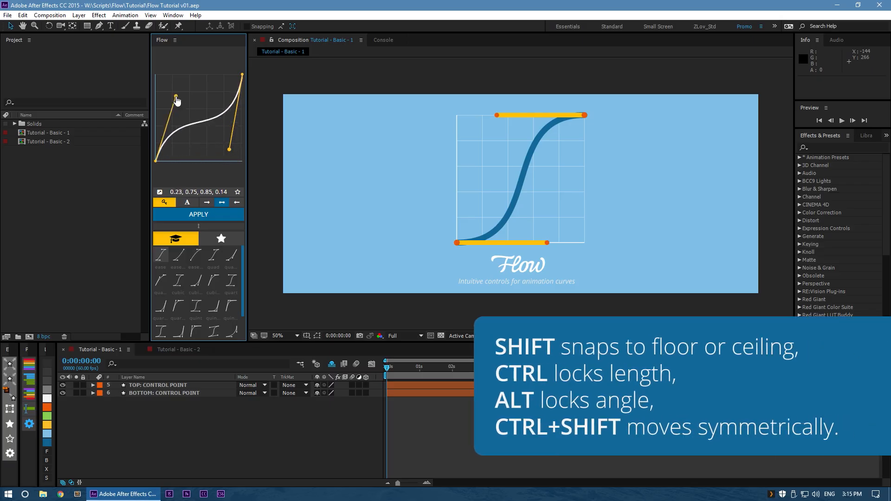
left_click_drag(176, 99, 189, 119)
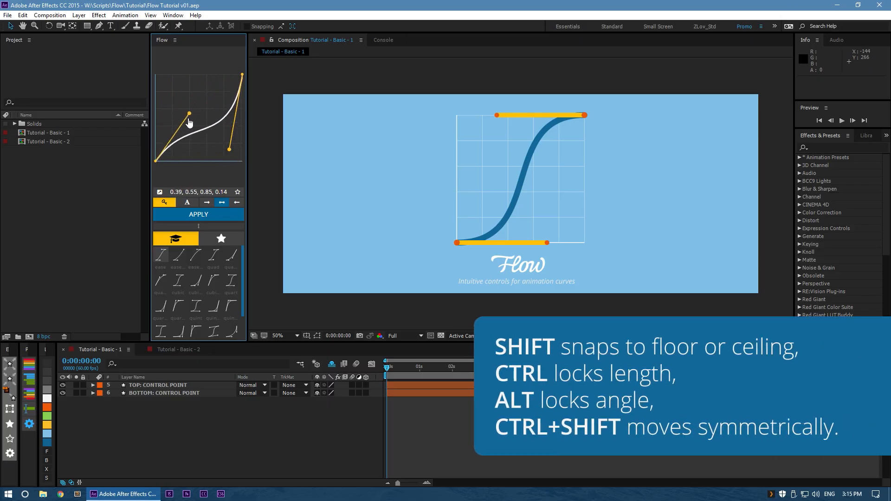
left_click_drag(190, 115, 178, 125)
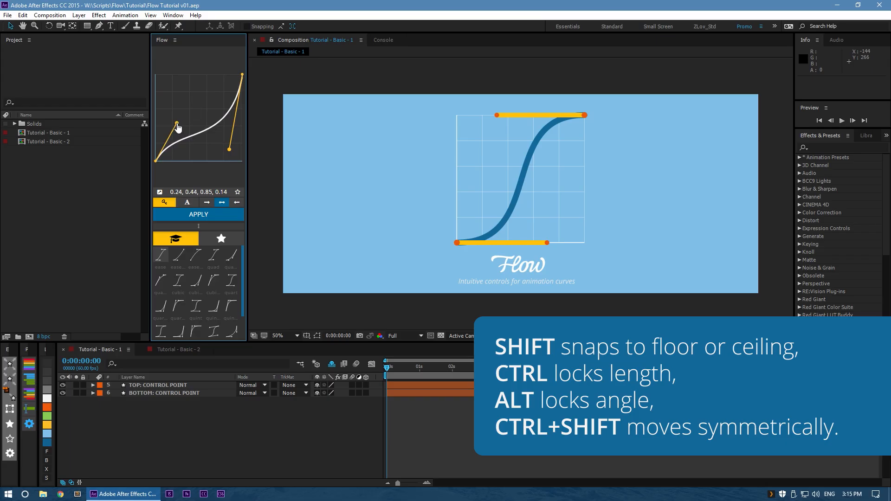
left_click_drag(177, 126, 159, 108)
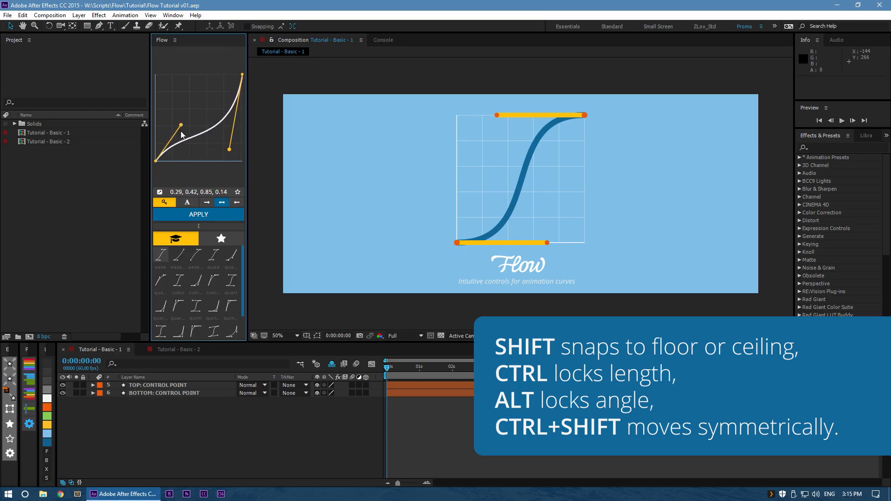
left_click_drag(181, 126, 203, 108)
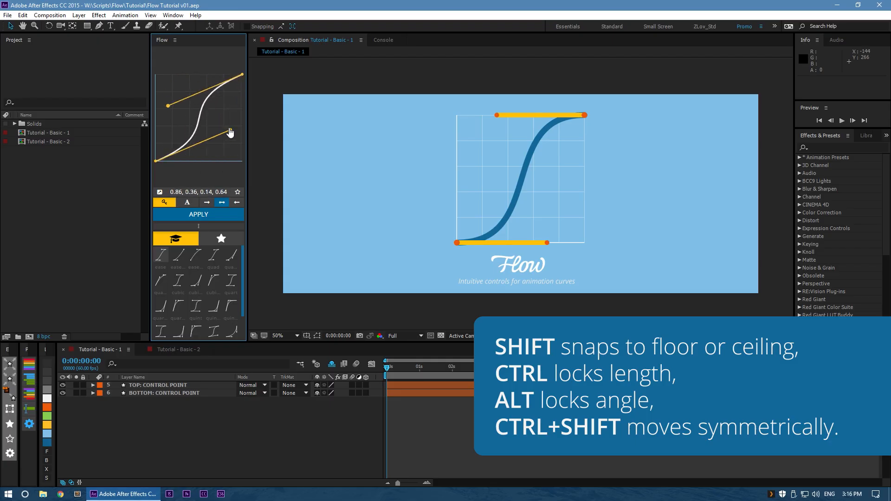
left_click(197, 214)
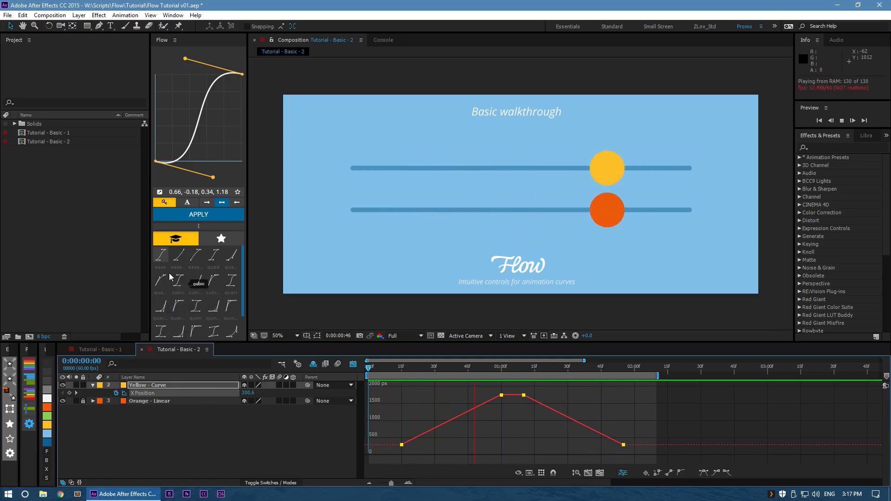
- Apply Flow's standard ease preset to the Yellow - Curve X Position keyframes
left_click(160, 255)
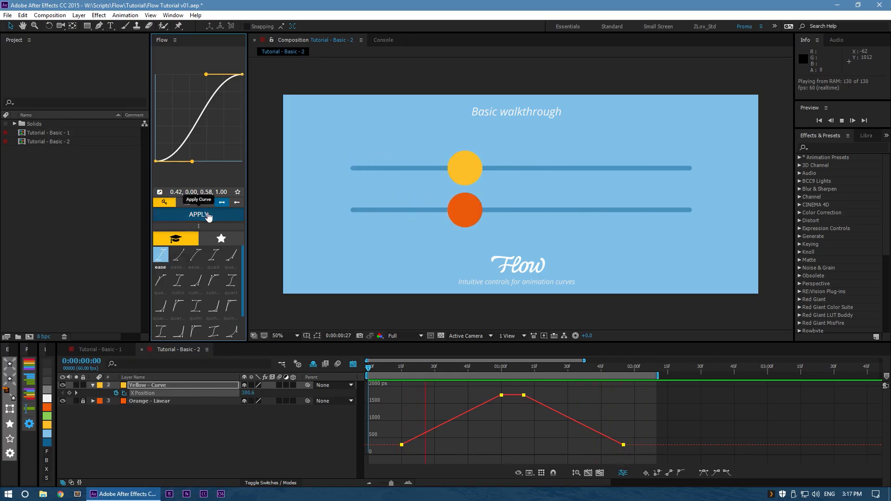
left_click(197, 214)
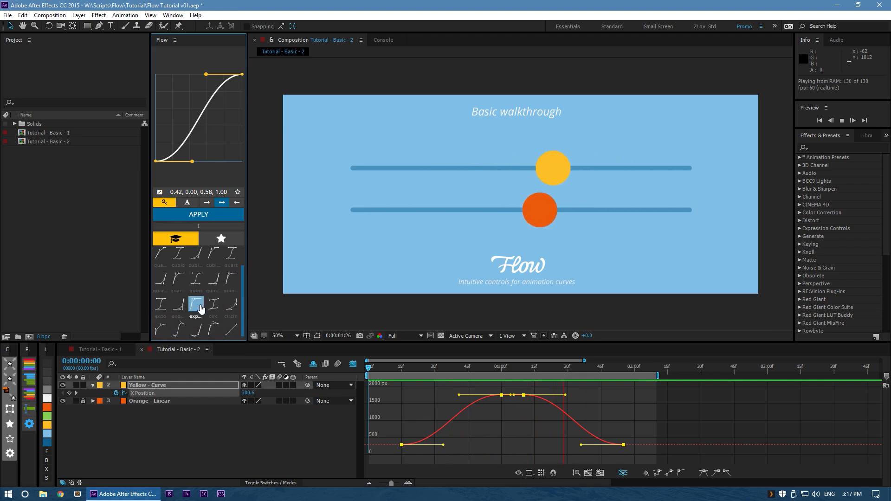
- Apply the expo preset, then the edited sharper custom curve, to Yellow - Curve keyframes
left_click(196, 304)
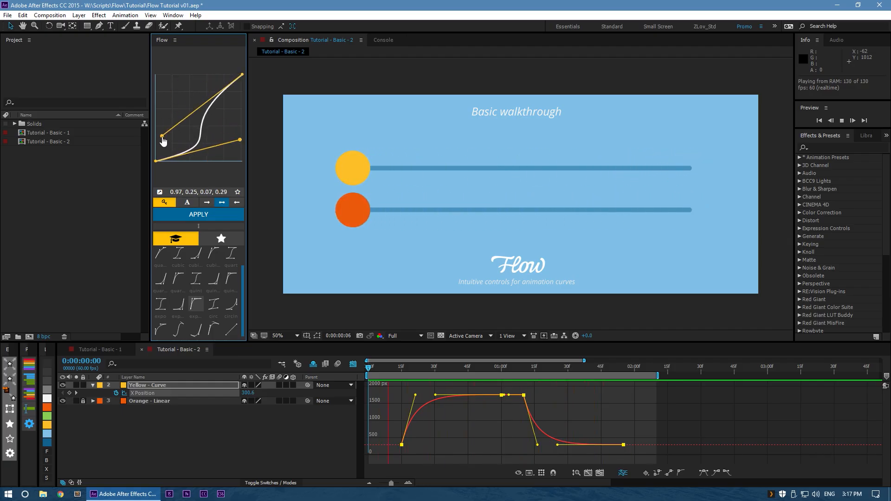
left_click(198, 215)
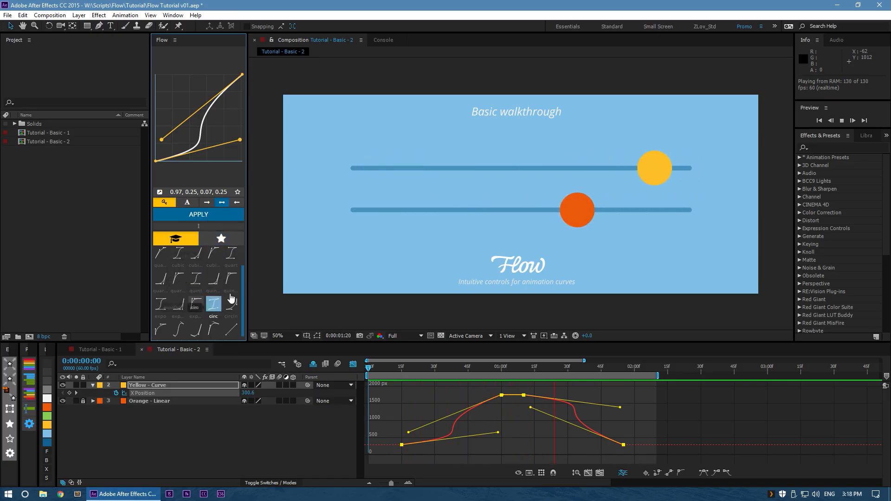
left_click(221, 238)
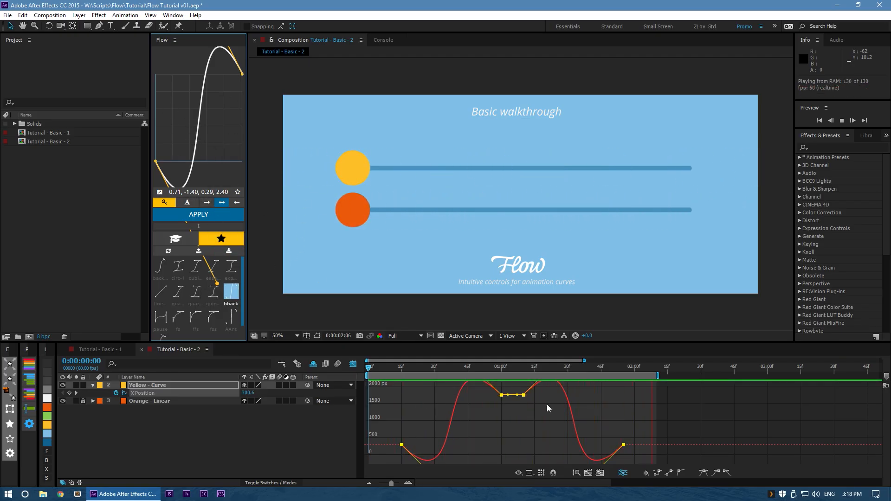
- Apply the saved bback and pause library curves to the Yellow - Curve keyframes
left_click(195, 317)
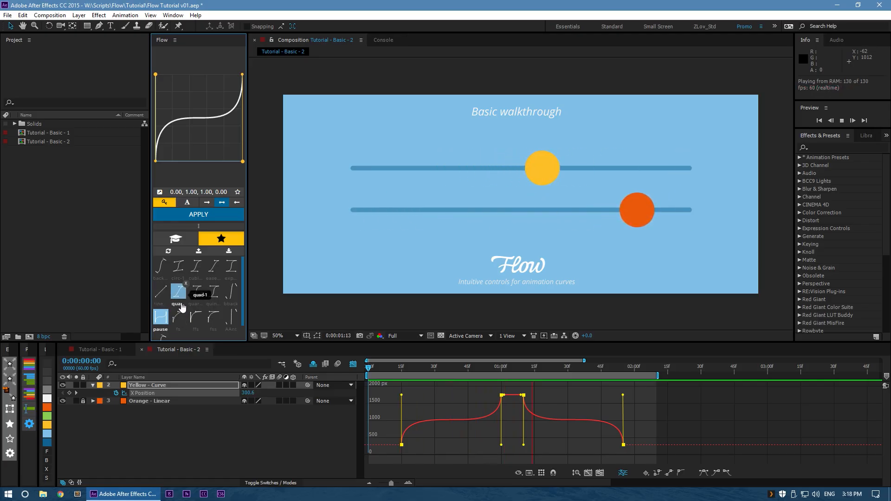
left_click(177, 292)
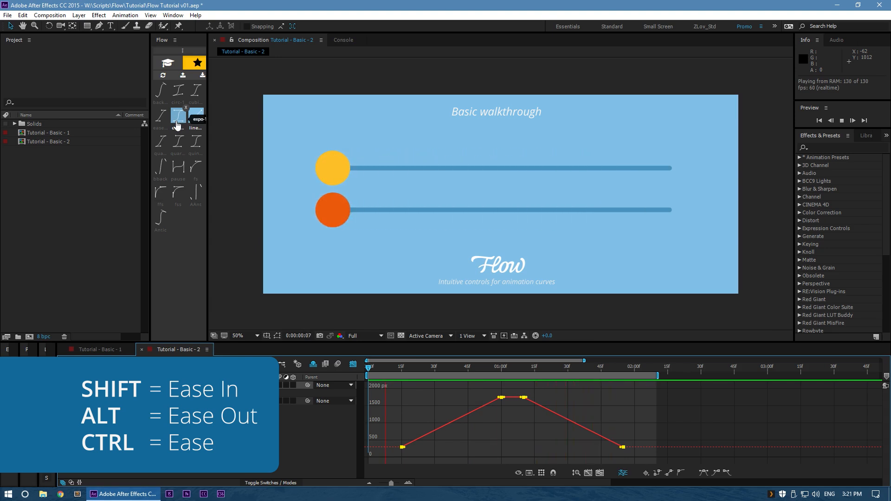
- Apply the saved expo library curve to the linear Yellow - Curve keyframes
left_click(196, 116)
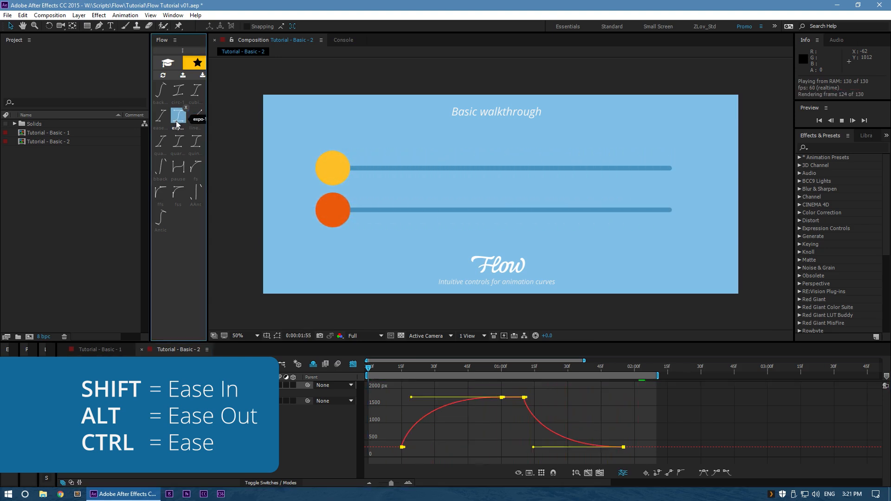